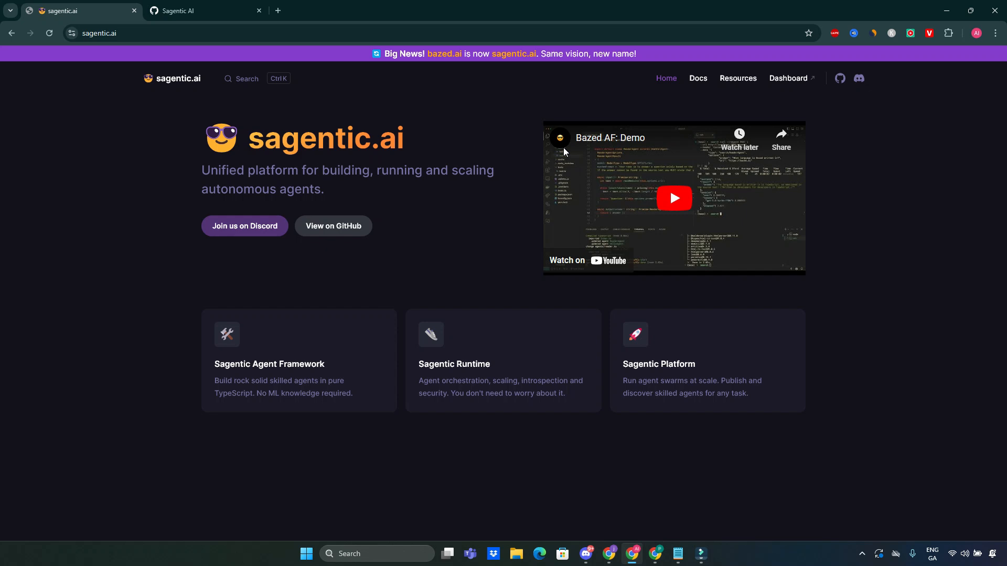
{"action": "mouse_move", "coordinate": [558, 138]}
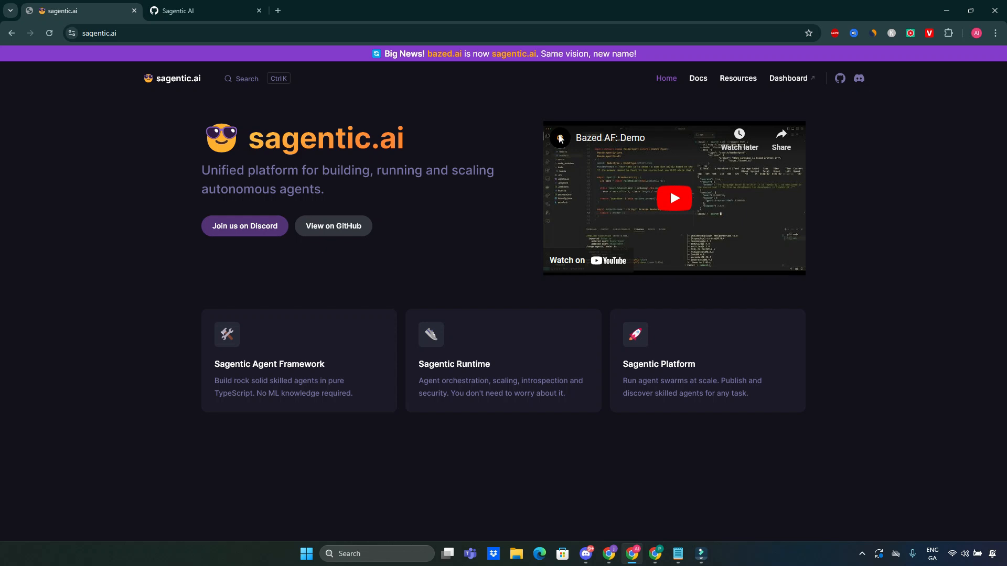
{"action": "mouse_move", "coordinate": [555, 145]}
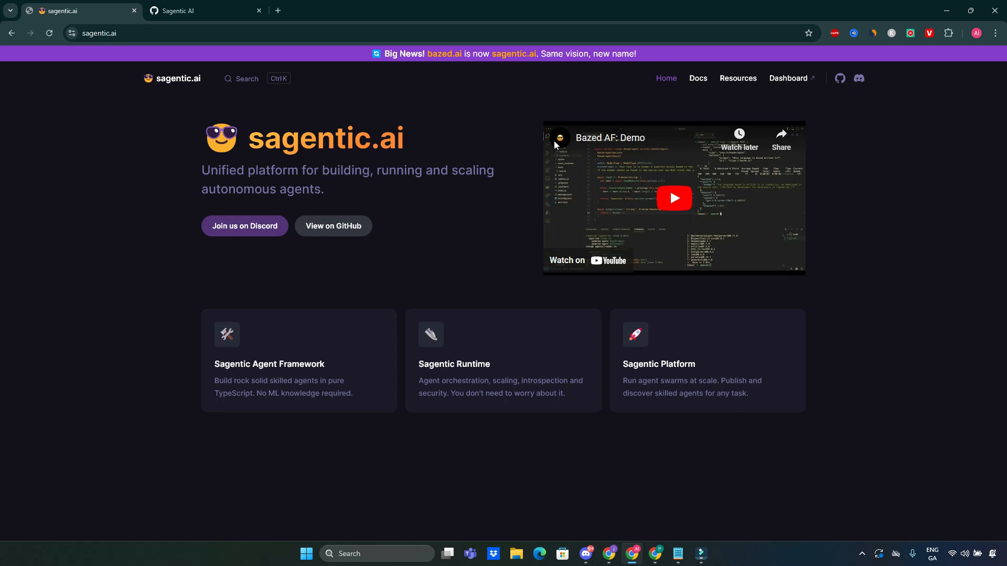
{"action": "mouse_move", "coordinate": [553, 279]}
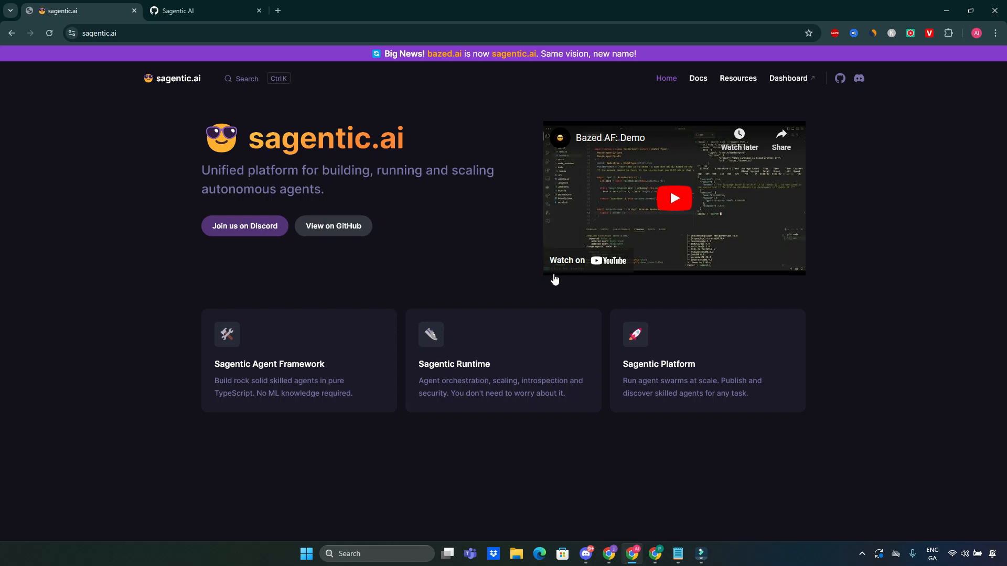
{"action": "mouse_move", "coordinate": [426, 198]}
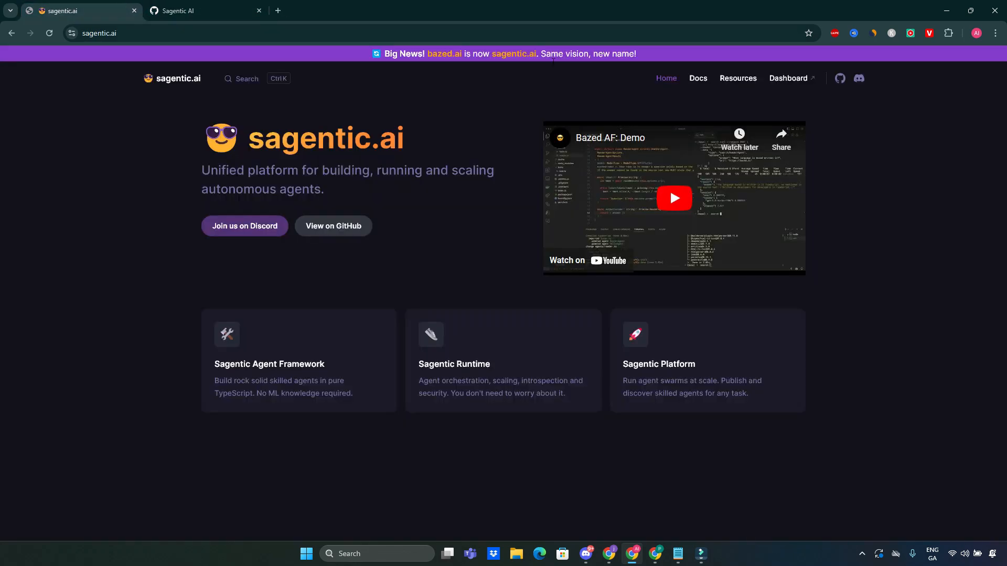
Step: Open the project's GitHub repository in a new tab from the homepage
{"action": "left_click", "coordinate": [204, 10]}
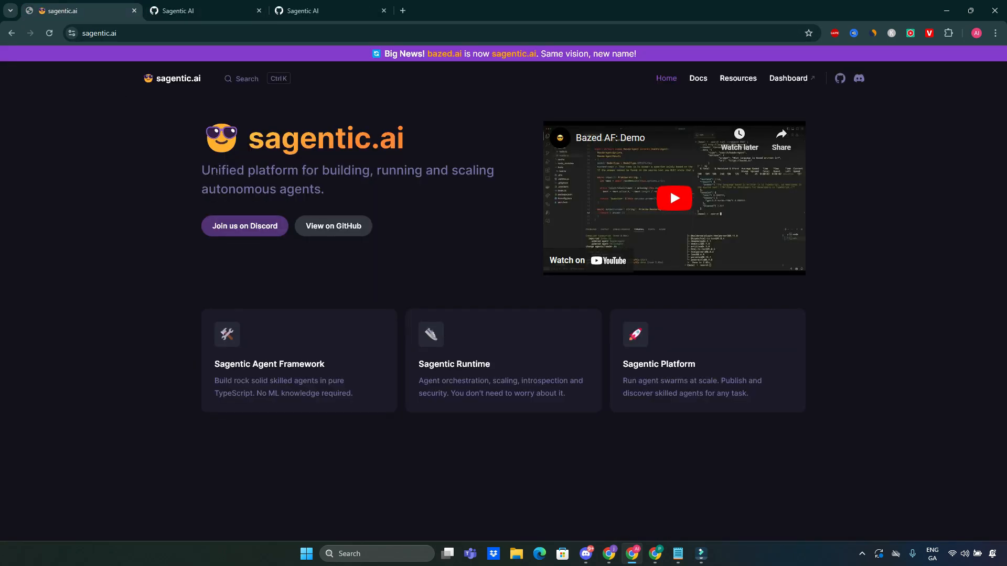
{"action": "mouse_move", "coordinate": [345, 282]}
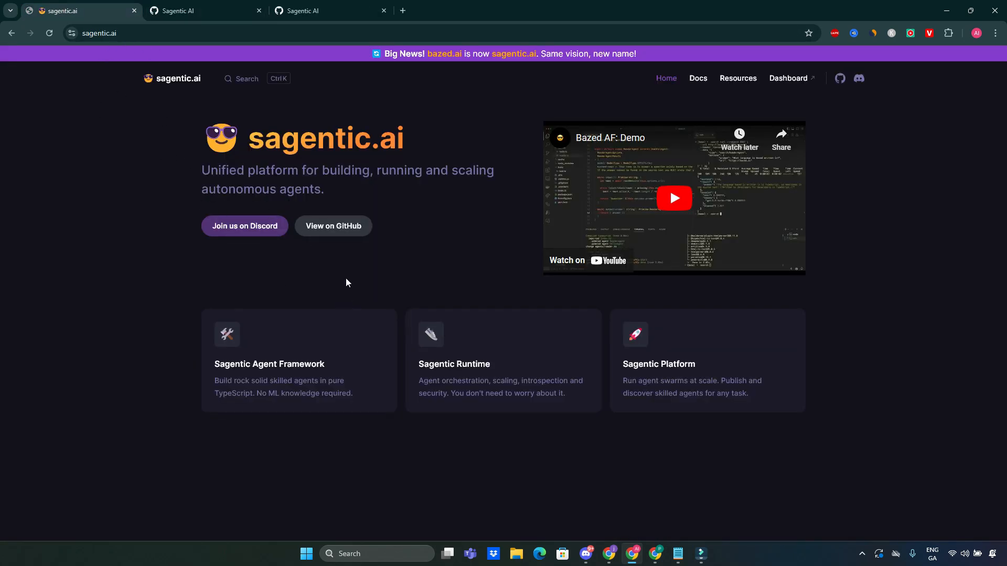
{"action": "mouse_move", "coordinate": [315, 245]}
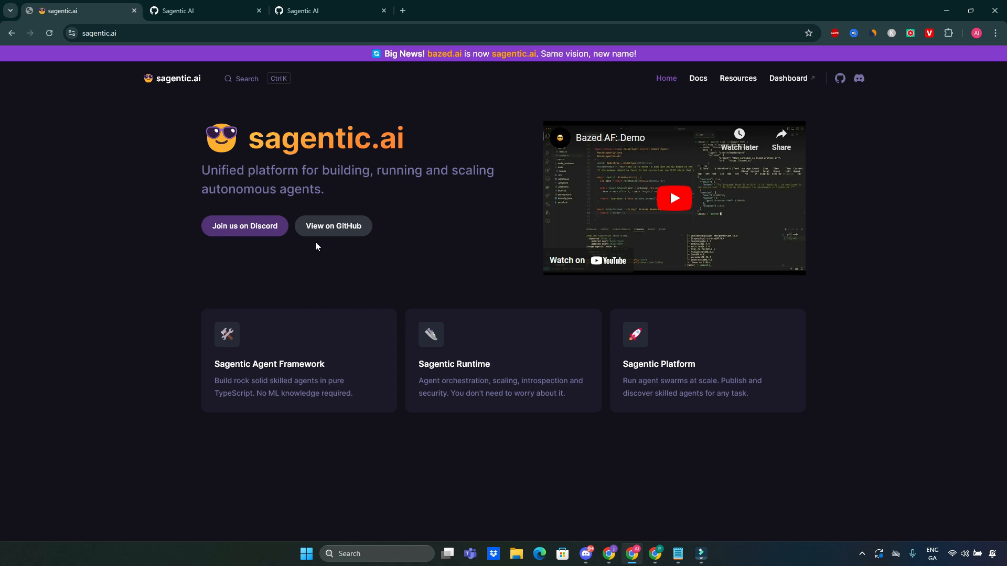
Step: Open the docs' Installation Guide and scroll past Quick Start to the Install Dependencies steps
{"action": "left_click", "coordinate": [696, 79]}
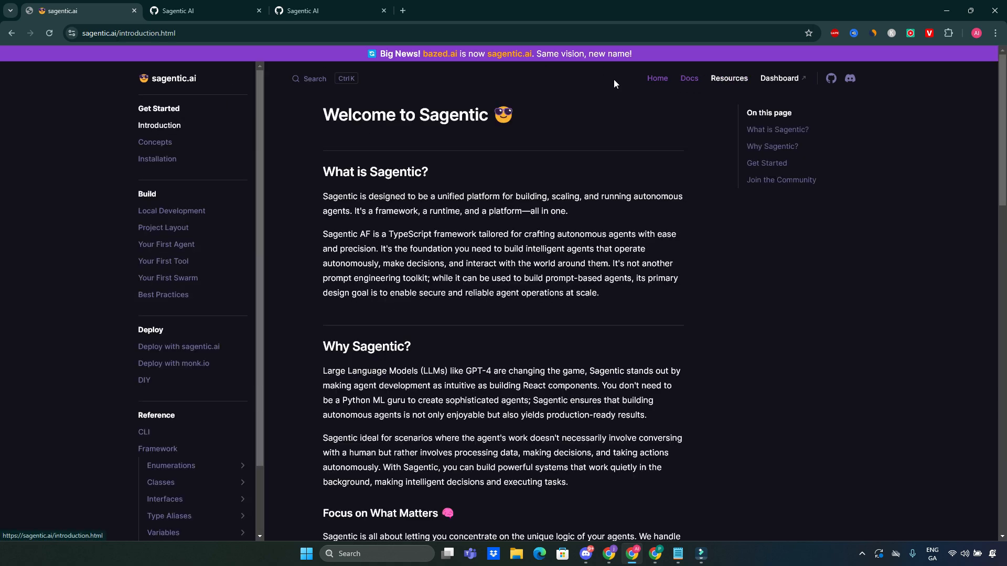
{"action": "left_click", "coordinate": [157, 158]}
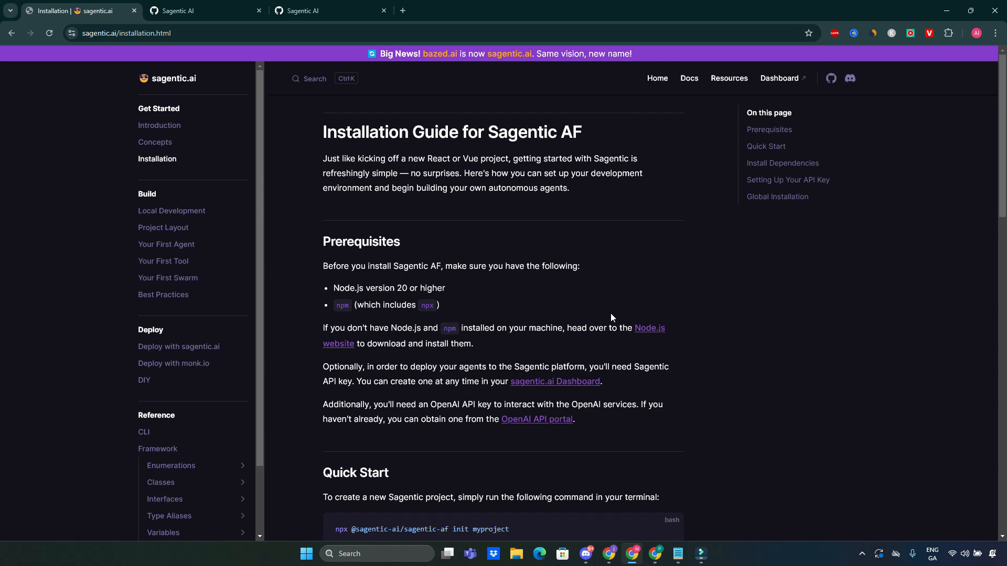
{"action": "scroll", "scroll_direction": "down", "scroll_amount": 3}
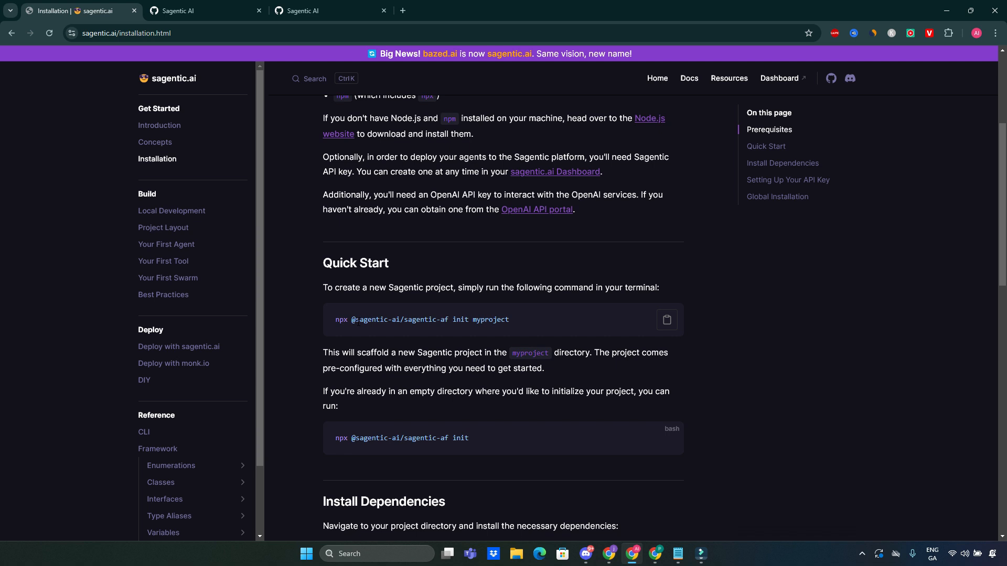
{"action": "mouse_move", "coordinate": [413, 333]}
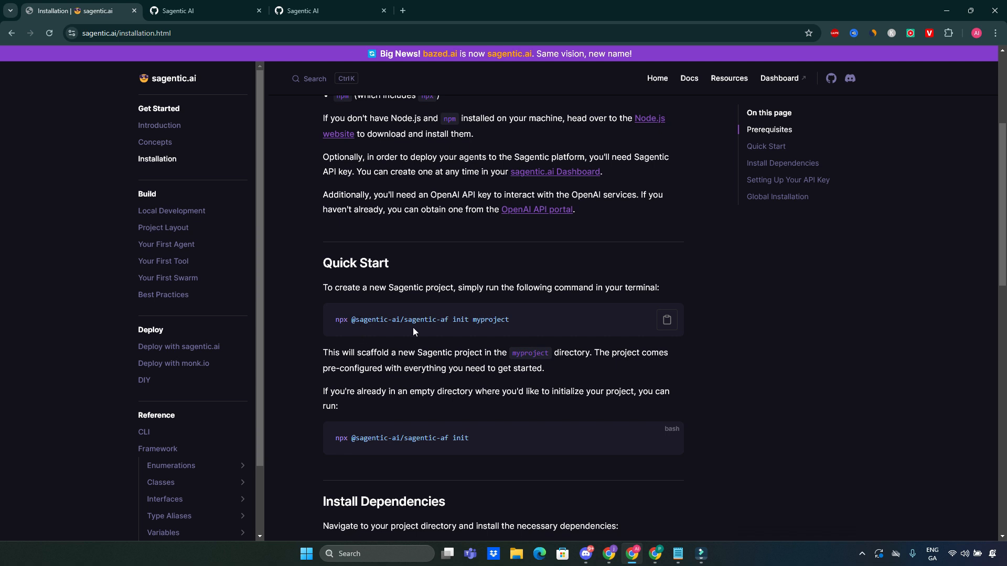
{"action": "mouse_move", "coordinate": [443, 388]}
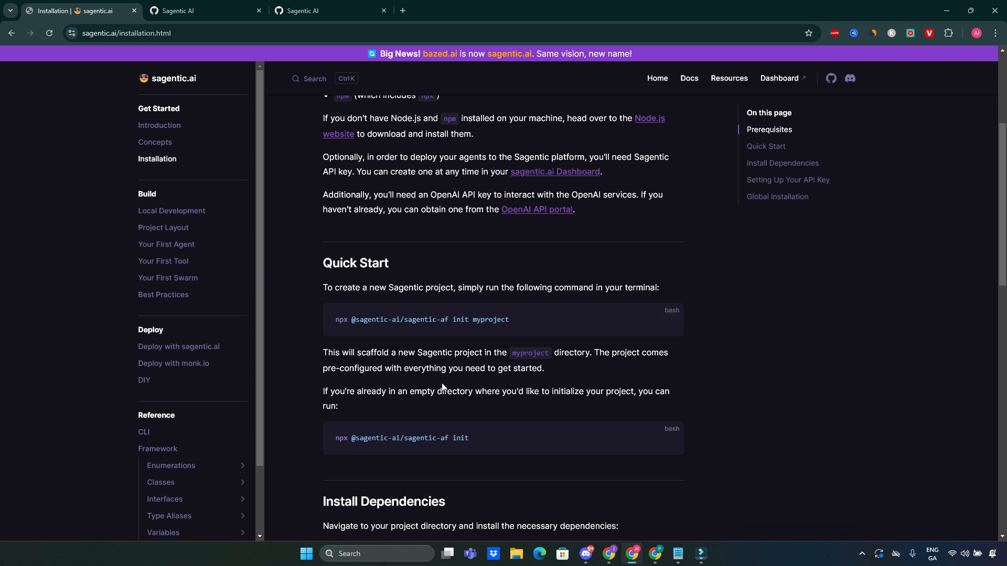
{"action": "scroll", "scroll_direction": "down", "scroll_amount": 3}
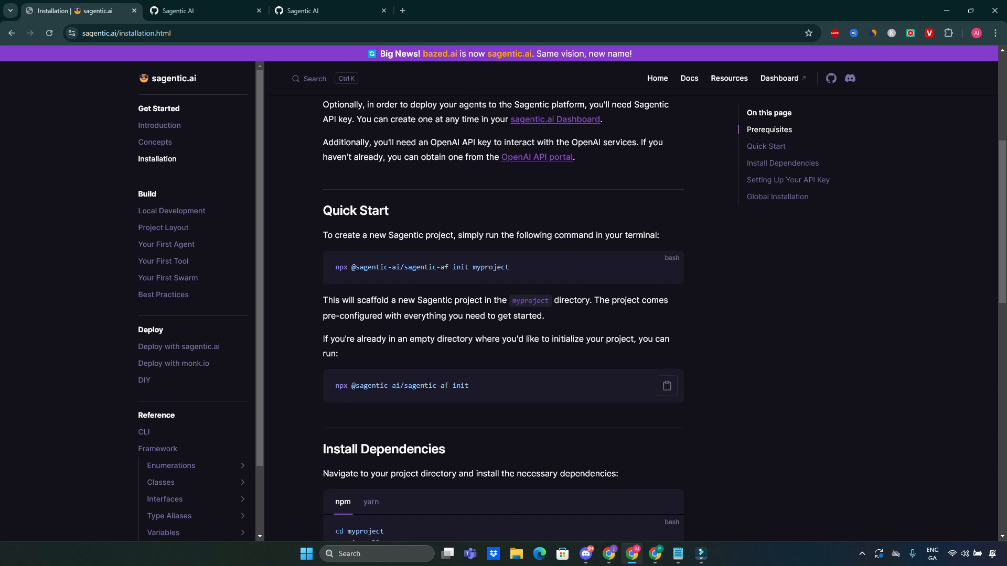
{"action": "scroll", "scroll_direction": "down", "scroll_amount": 3}
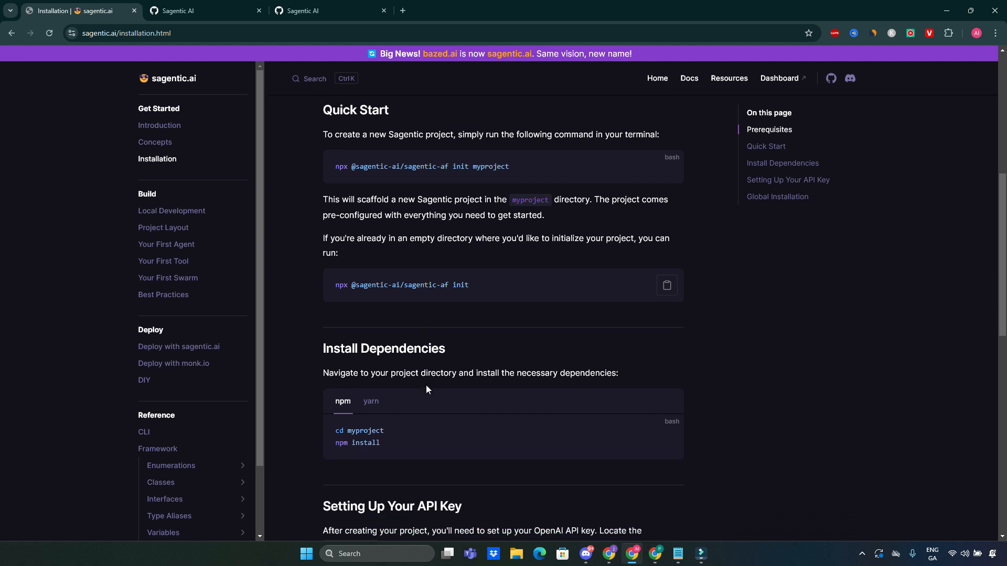
{"action": "scroll", "scroll_direction": "down", "scroll_amount": 3}
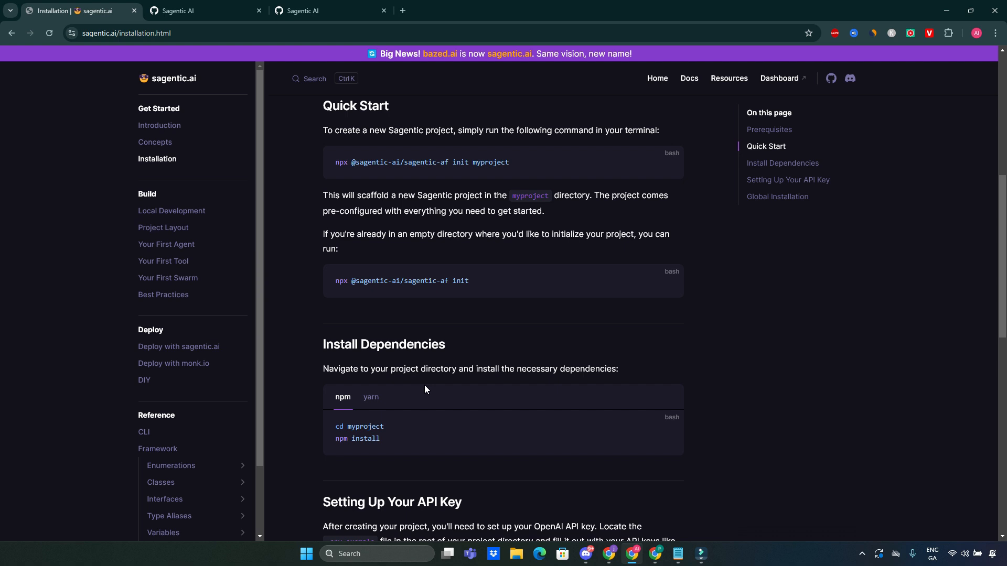
{"action": "mouse_move", "coordinate": [421, 390]}
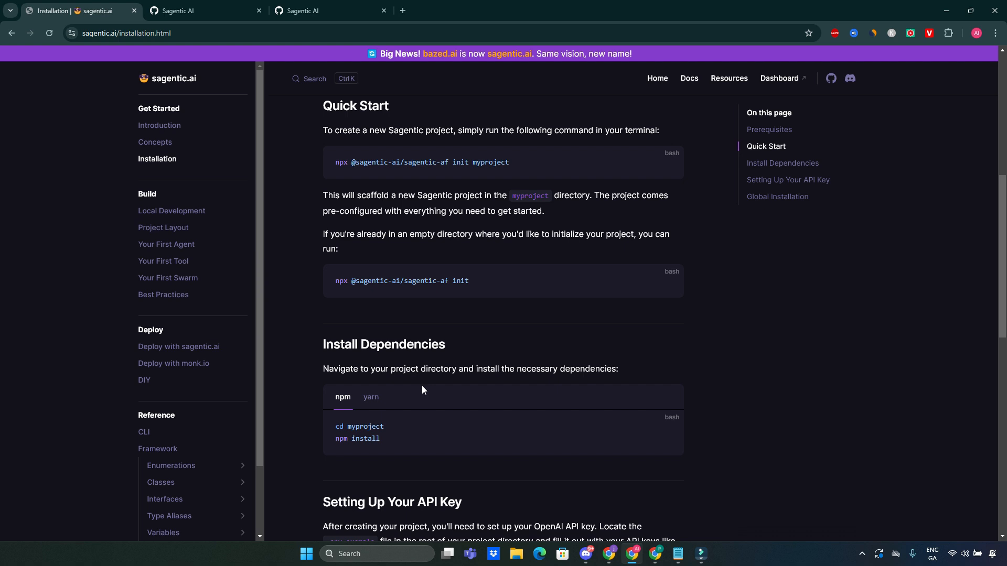
Step: Open the Project Layout page and read through the Files and Directories explanations
{"action": "left_click", "coordinate": [164, 227]}
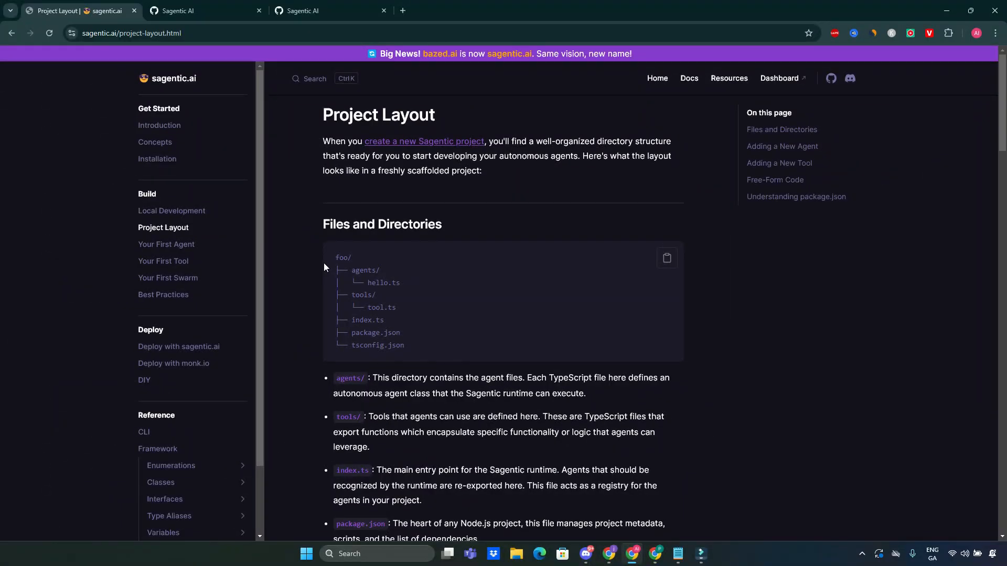
{"action": "mouse_move", "coordinate": [784, 326]}
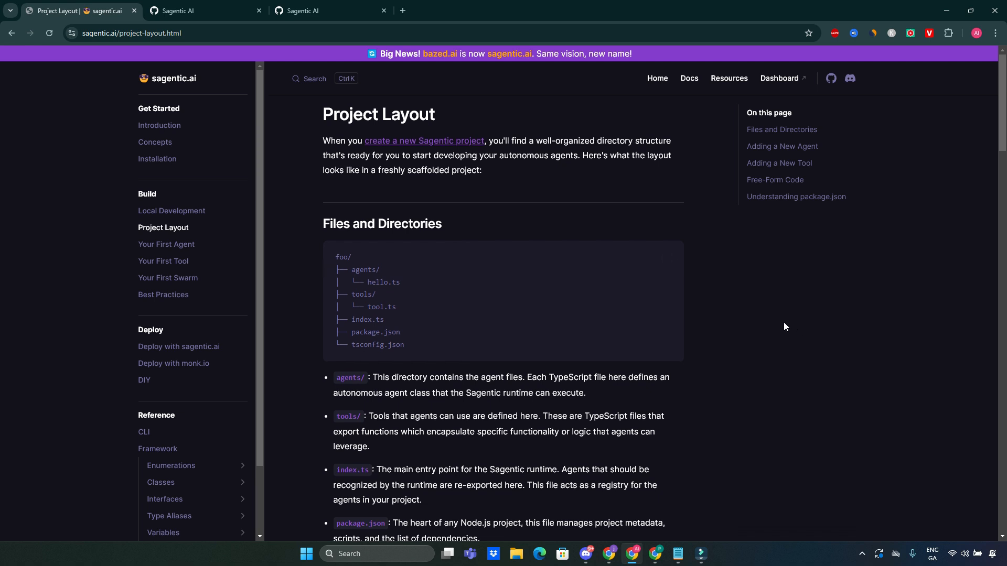
{"action": "scroll", "scroll_direction": "down", "scroll_amount": 3}
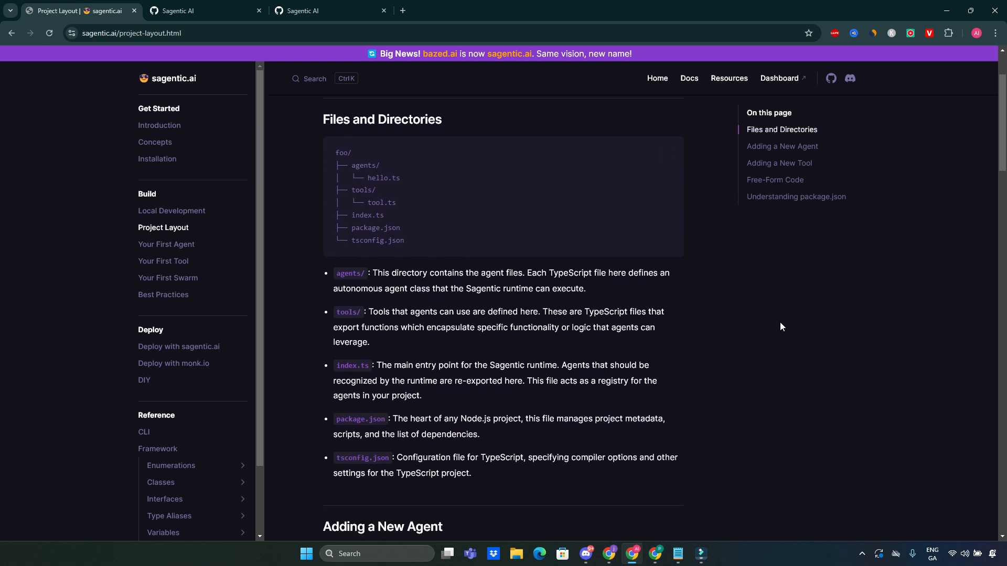
{"action": "scroll", "scroll_direction": "down", "scroll_amount": 3}
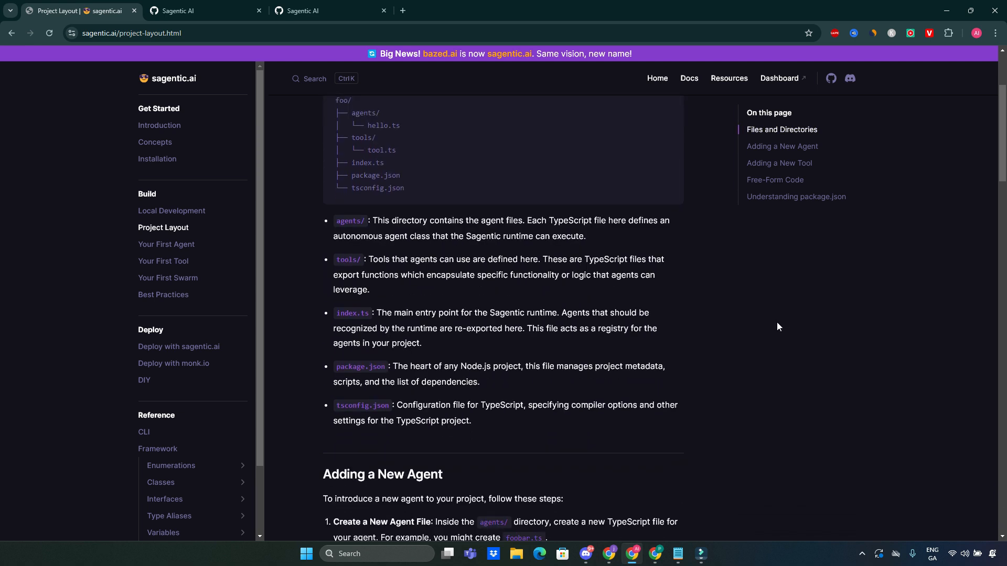
{"action": "scroll", "scroll_direction": "down", "scroll_amount": 3}
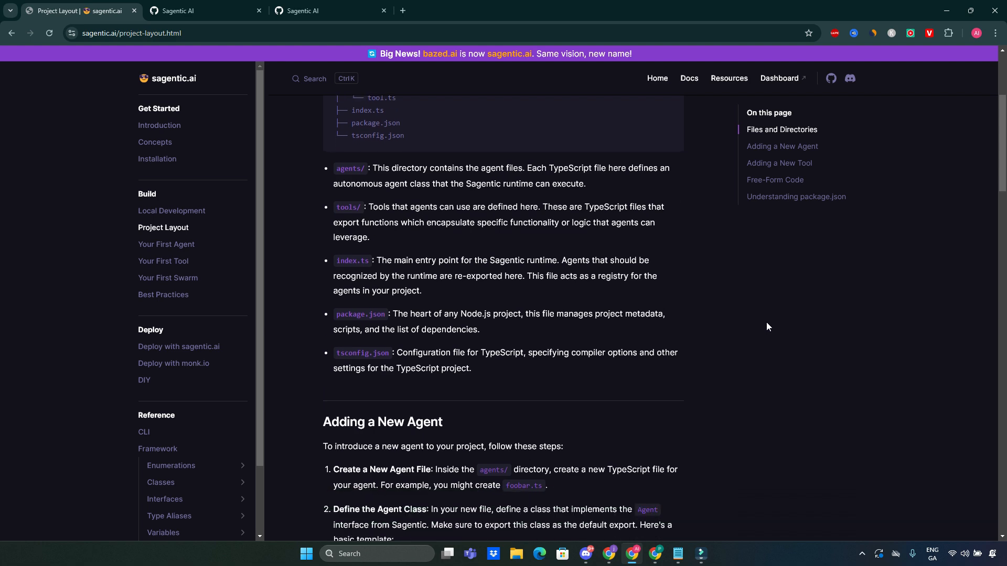
{"action": "mouse_move", "coordinate": [744, 323]}
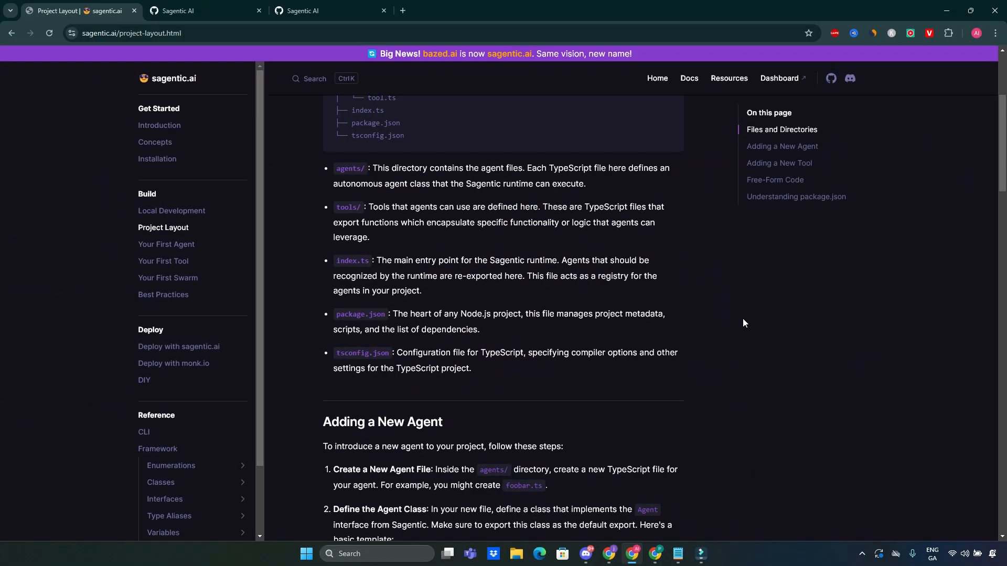
{"action": "left_click", "coordinate": [167, 245]}
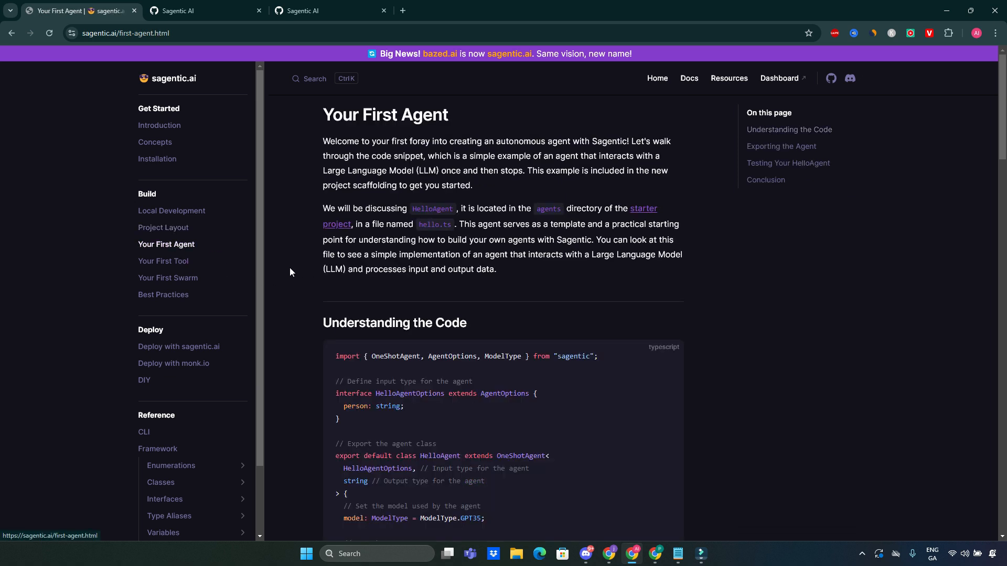
{"action": "mouse_move", "coordinate": [371, 287]}
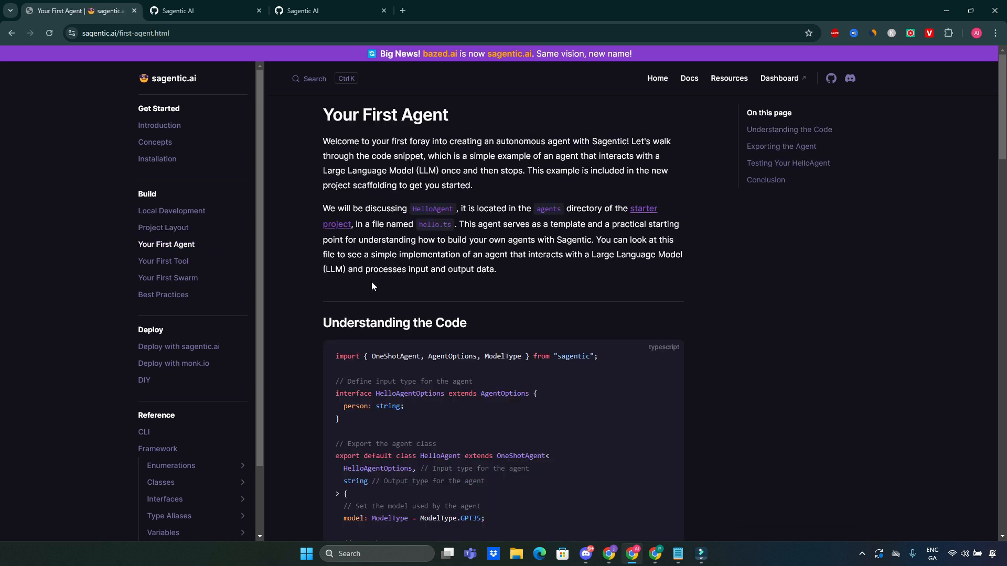
{"action": "scroll", "scroll_direction": "down", "scroll_amount": 3}
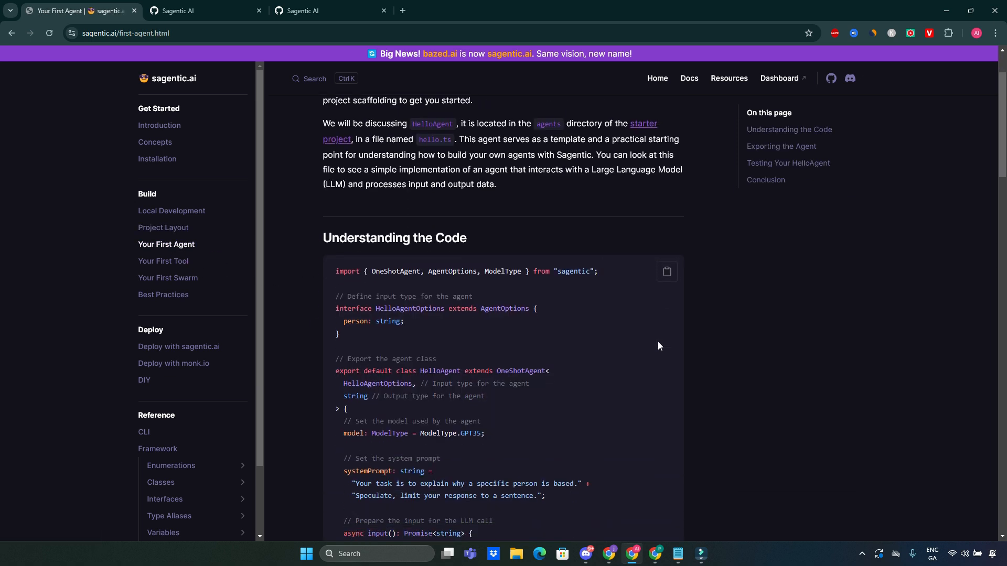
{"action": "scroll", "scroll_direction": "down", "scroll_amount": 3}
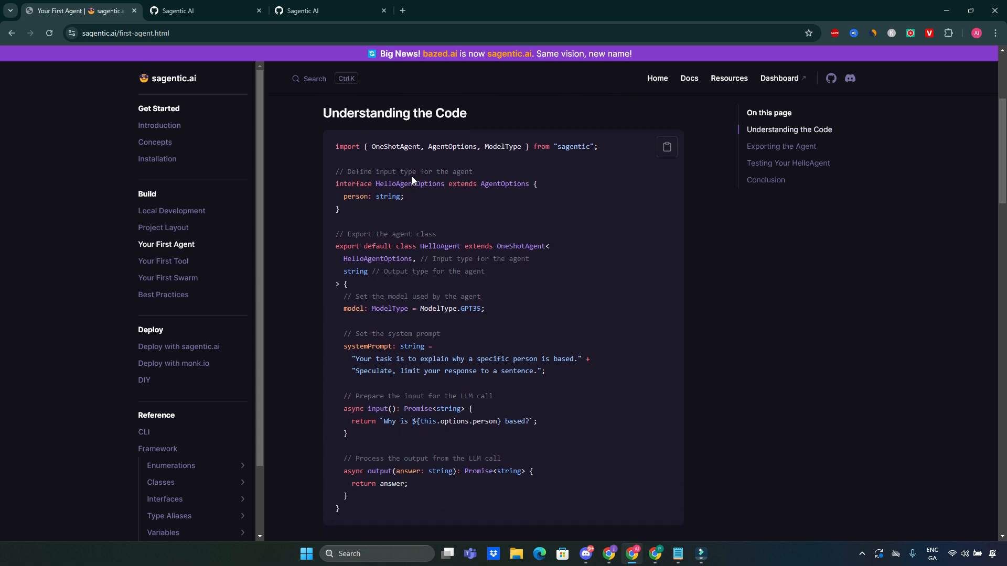
{"action": "mouse_move", "coordinate": [413, 181]}
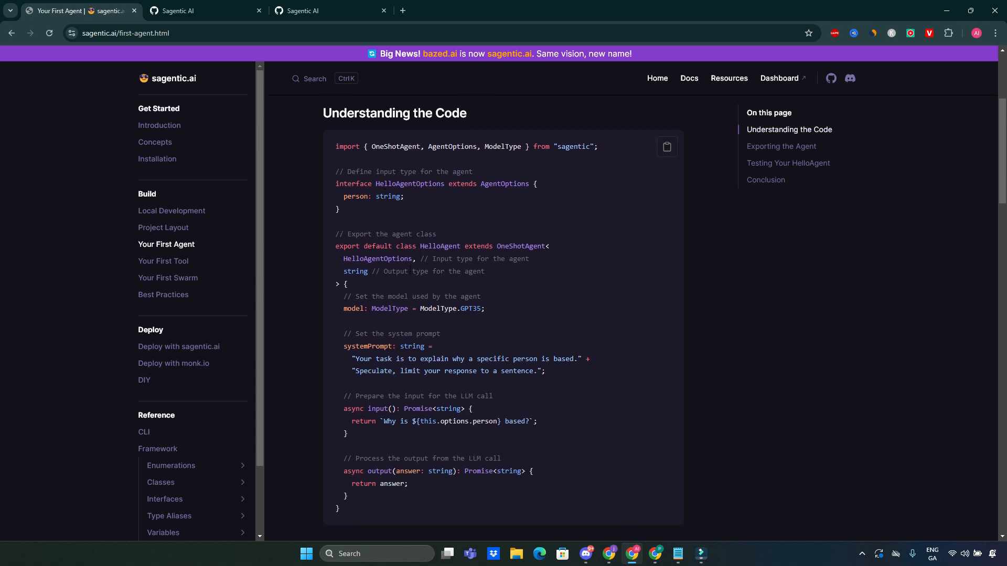
{"action": "scroll", "scroll_direction": "down", "scroll_amount": 3}
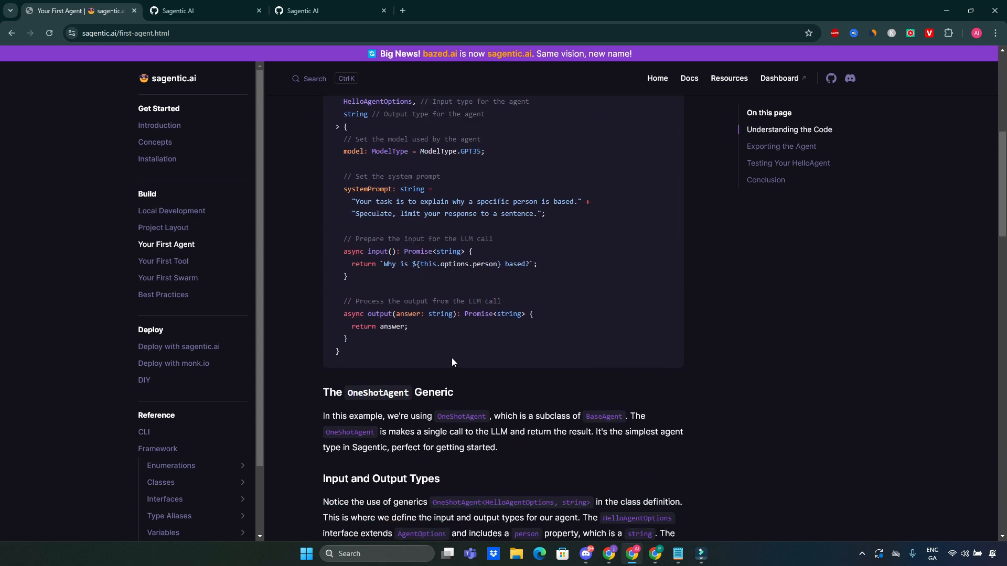
{"action": "scroll", "scroll_direction": "down", "scroll_amount": 3}
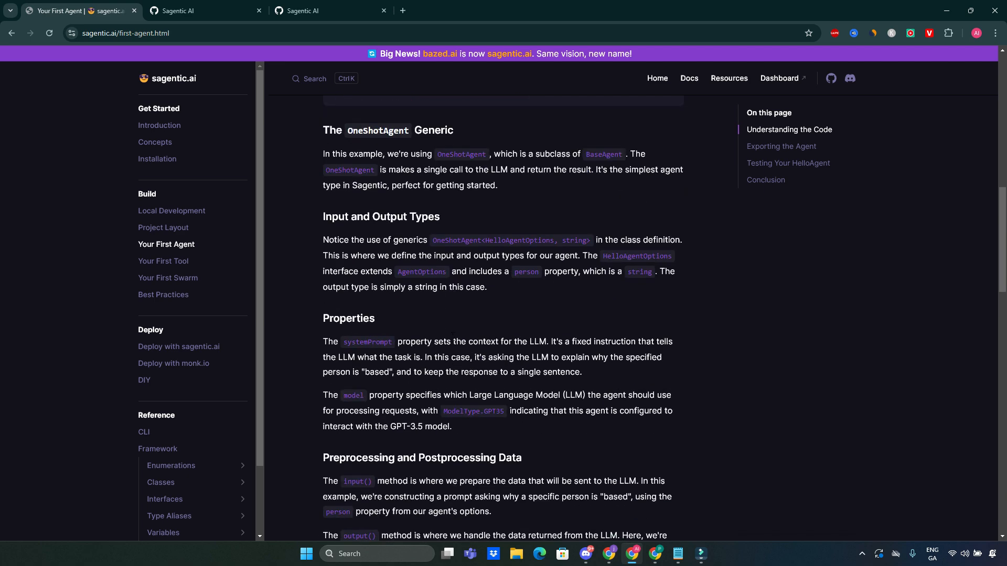
{"action": "mouse_move", "coordinate": [510, 323]}
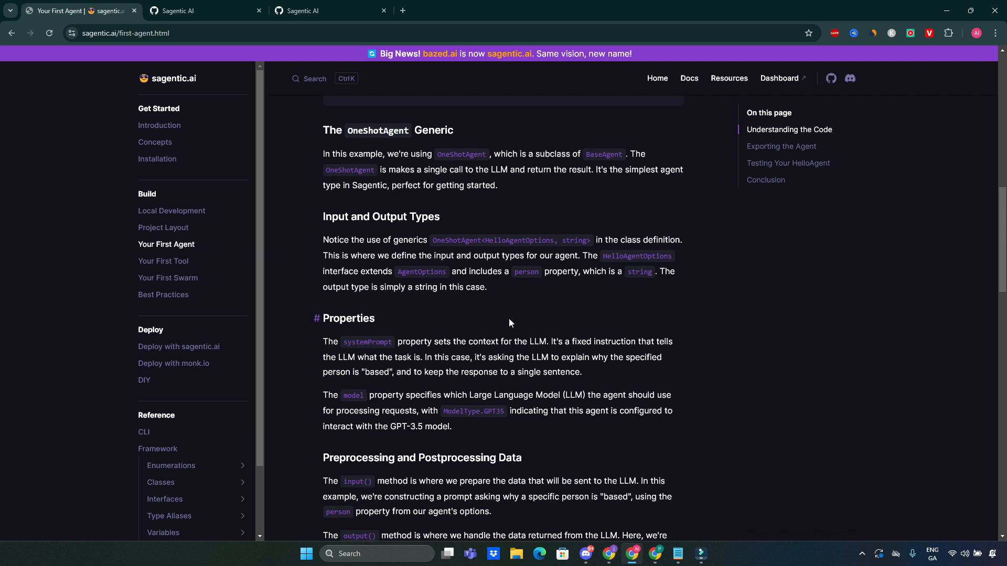
{"action": "scroll", "scroll_direction": "down", "scroll_amount": 3}
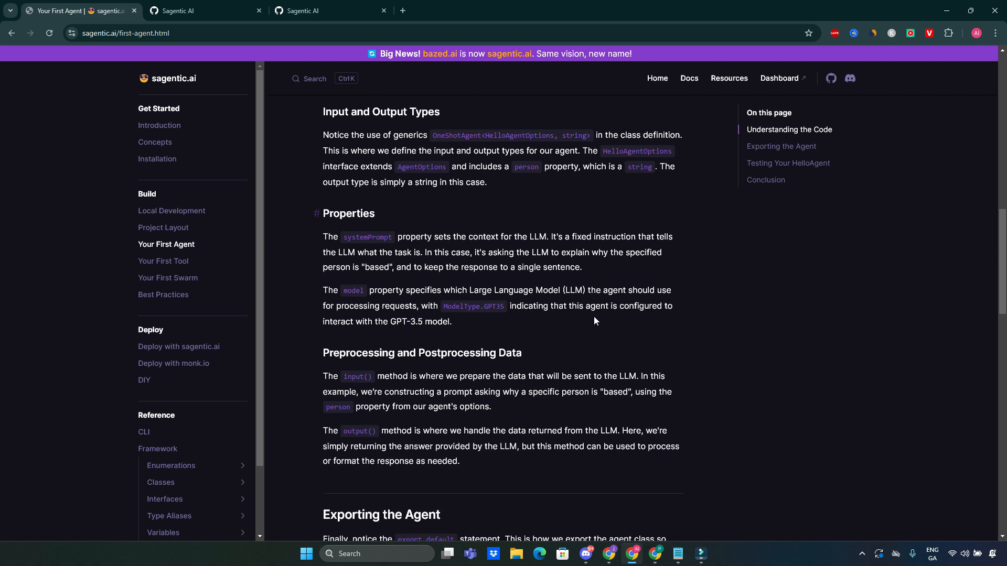
{"action": "scroll", "scroll_direction": "up", "scroll_amount": 3}
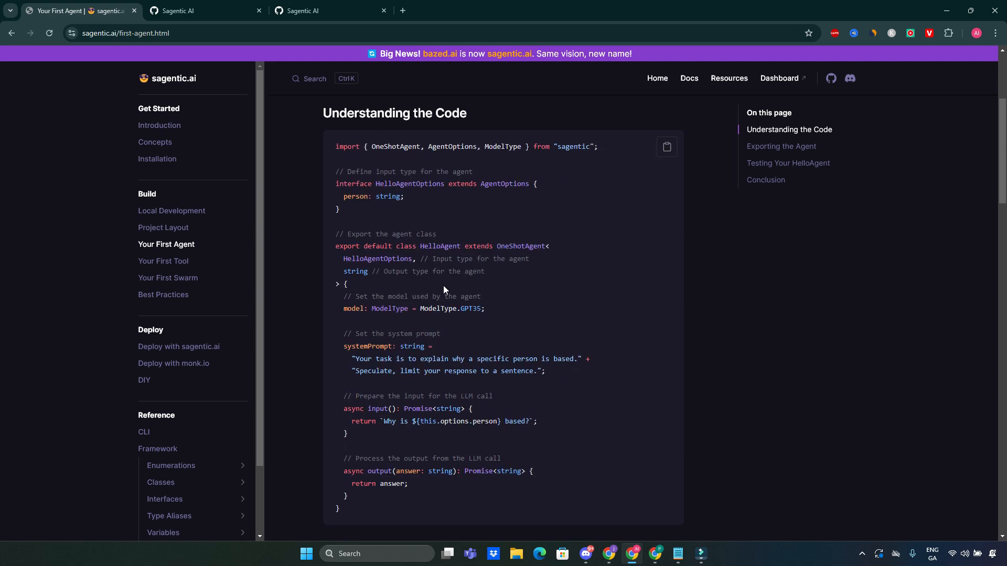
{"action": "mouse_move", "coordinate": [600, 307]}
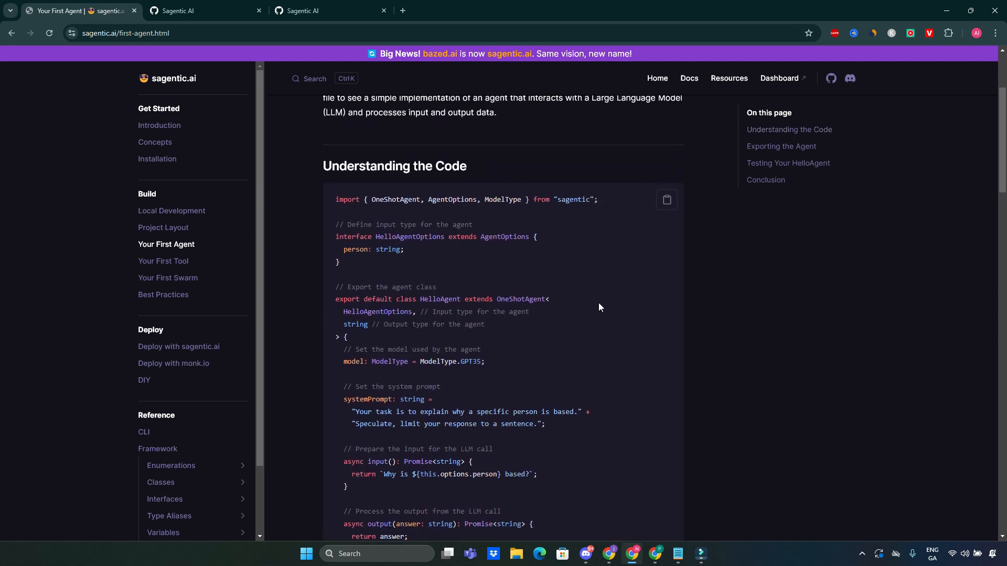
Step: Open the 'Your First Tool' guide under Build in the sidebar
{"action": "left_click", "coordinate": [164, 261]}
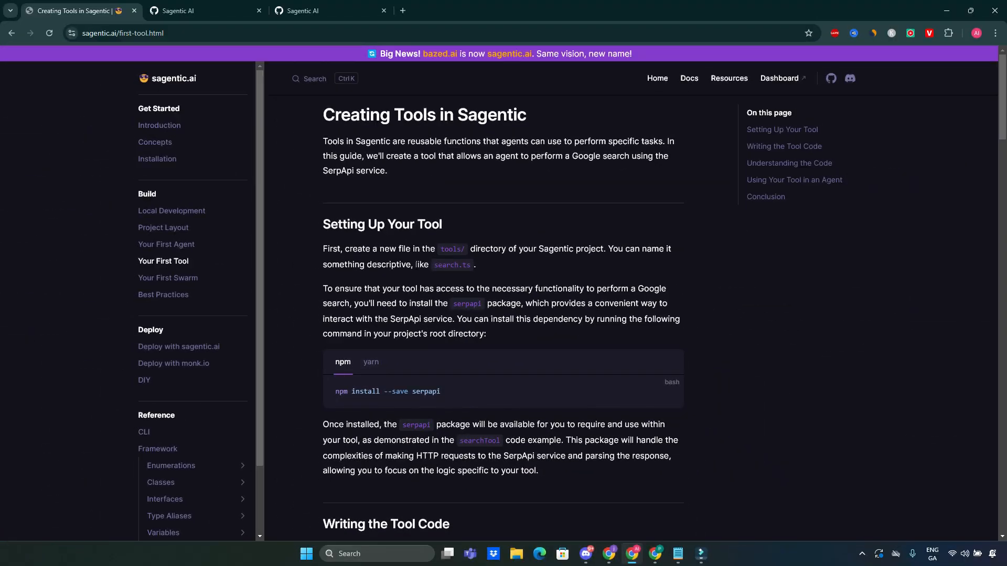
{"action": "mouse_move", "coordinate": [547, 281]}
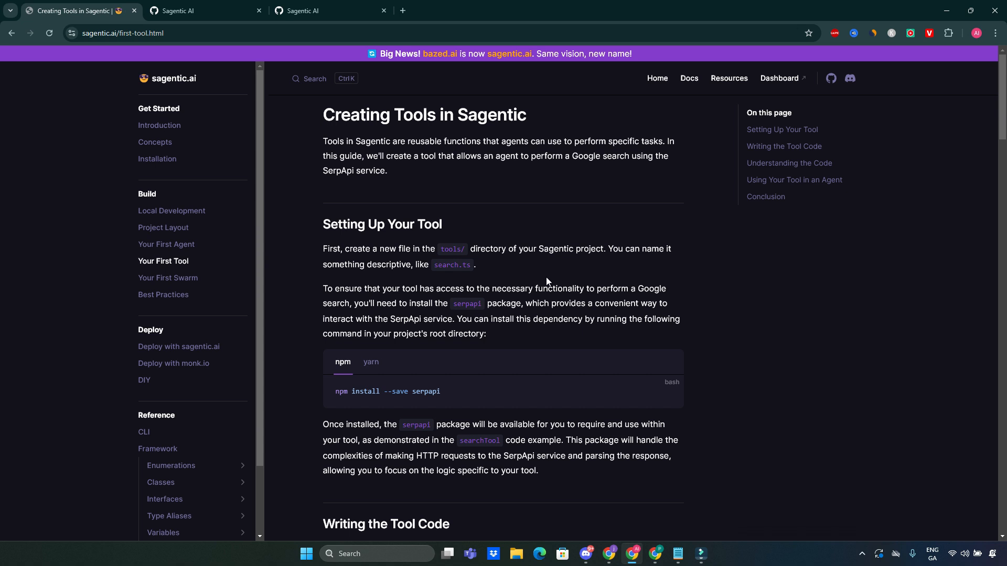
{"action": "mouse_move", "coordinate": [547, 281]}
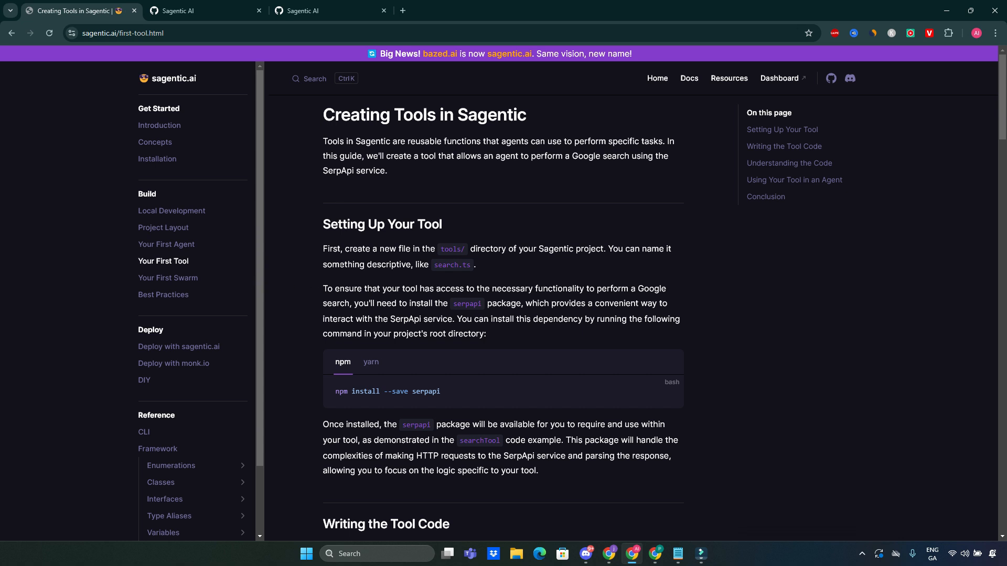
Step: Open the 'Your First Swarm' guide and read its Architecture section
{"action": "left_click", "coordinate": [167, 276]}
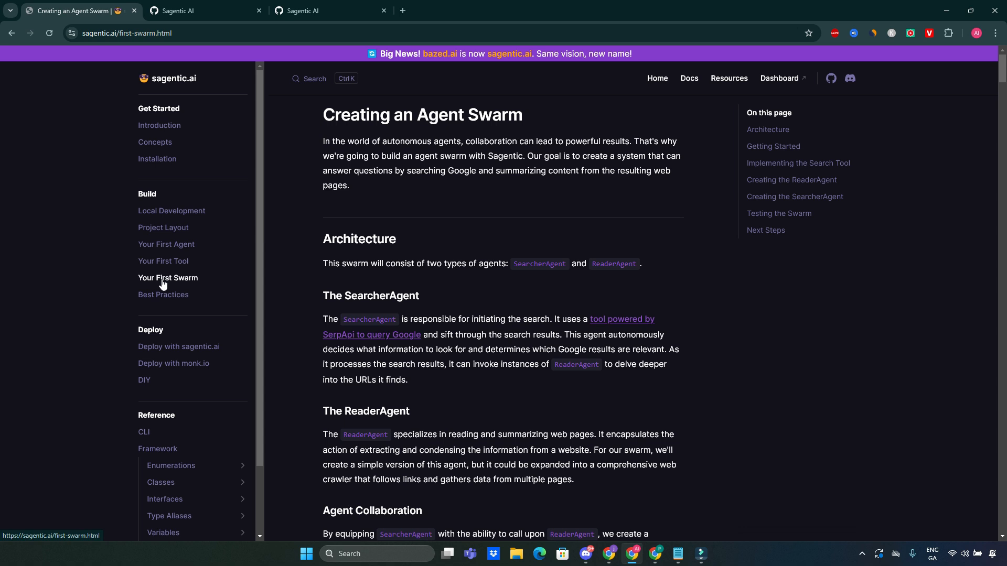
{"action": "mouse_move", "coordinate": [583, 253]}
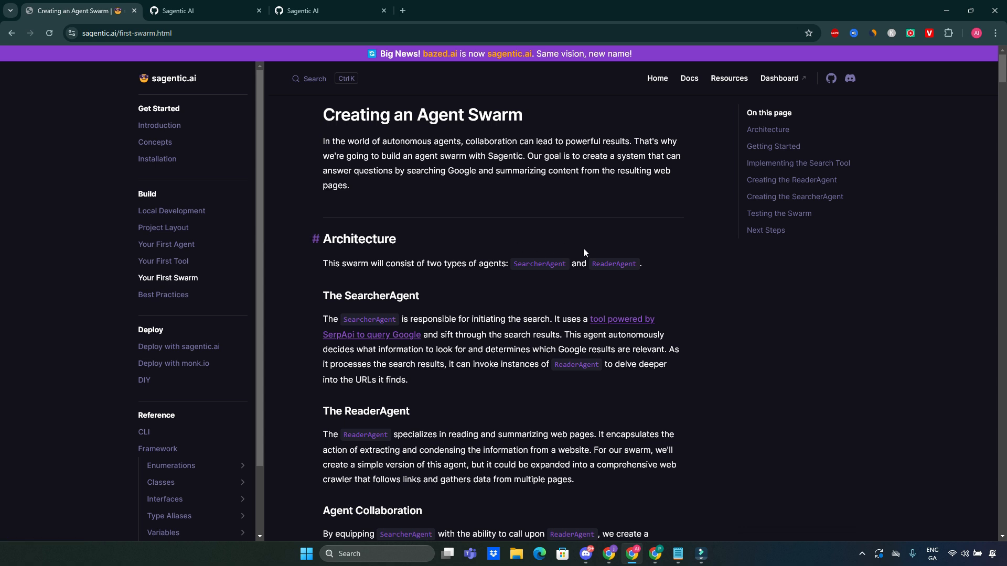
{"action": "scroll", "scroll_direction": "down", "scroll_amount": 3}
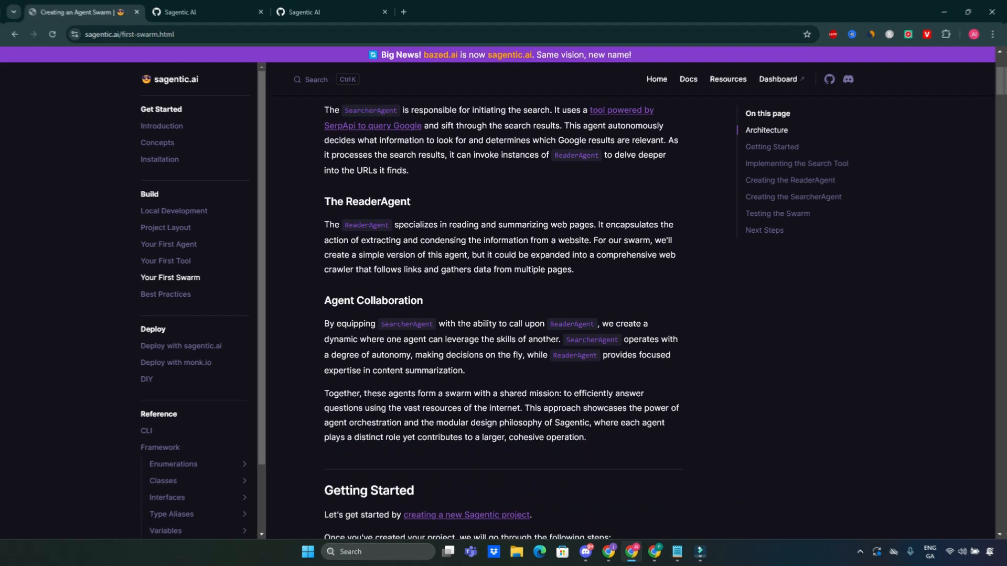
Step: Open the Best Practices guide under Build in the sidebar
{"action": "left_click", "coordinate": [164, 295]}
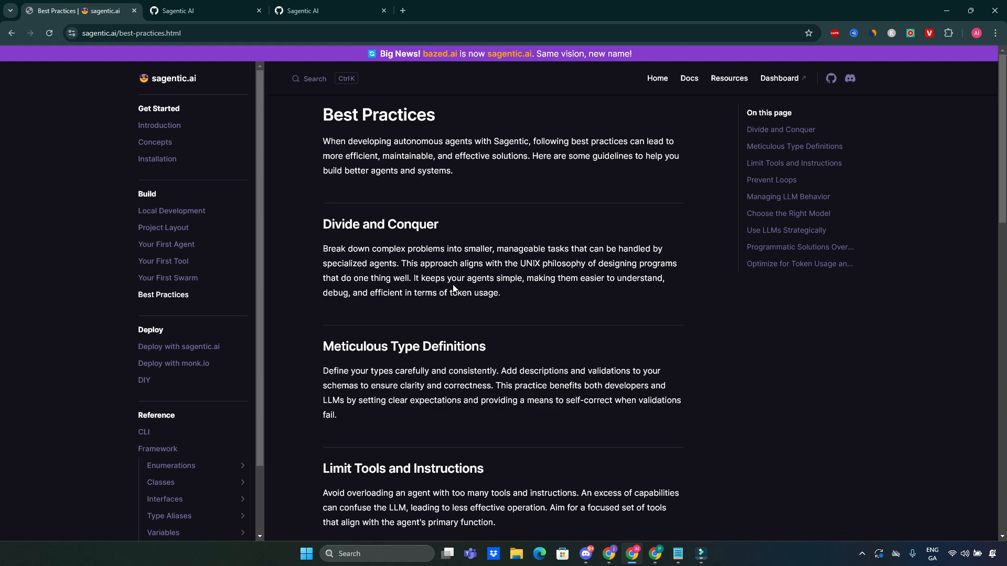
Step: Open the 'Deploy with sagentic.ai' guide from the Deploy section of the sidebar
{"action": "left_click", "coordinate": [178, 347]}
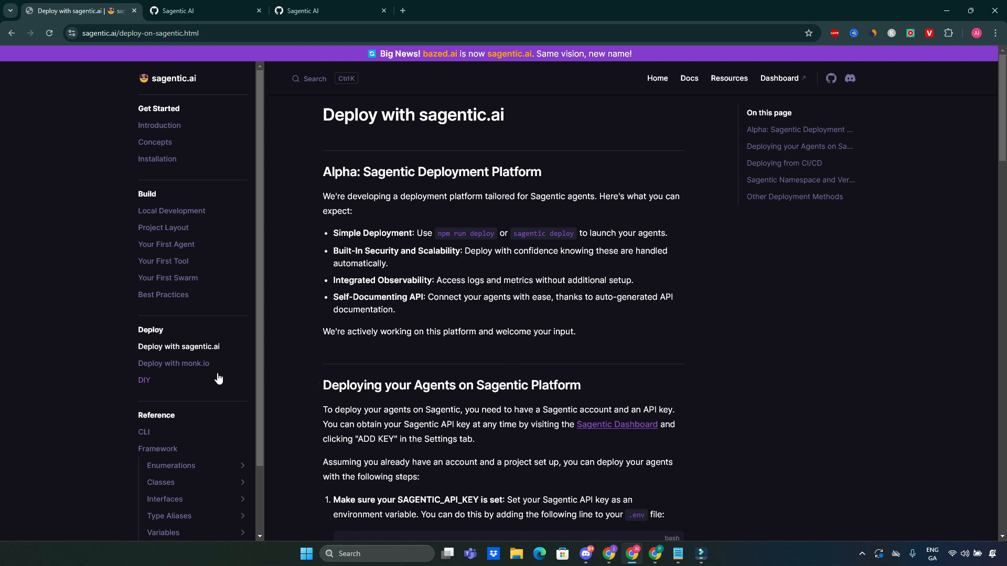
{"action": "left_click", "coordinate": [173, 363]}
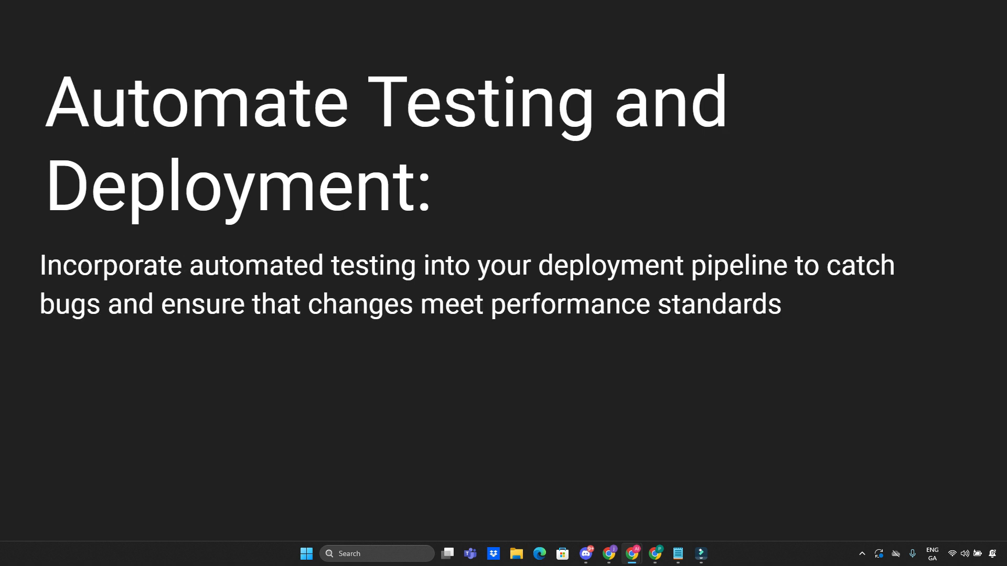
{"action": "mouse_move", "coordinate": [585, 340]}
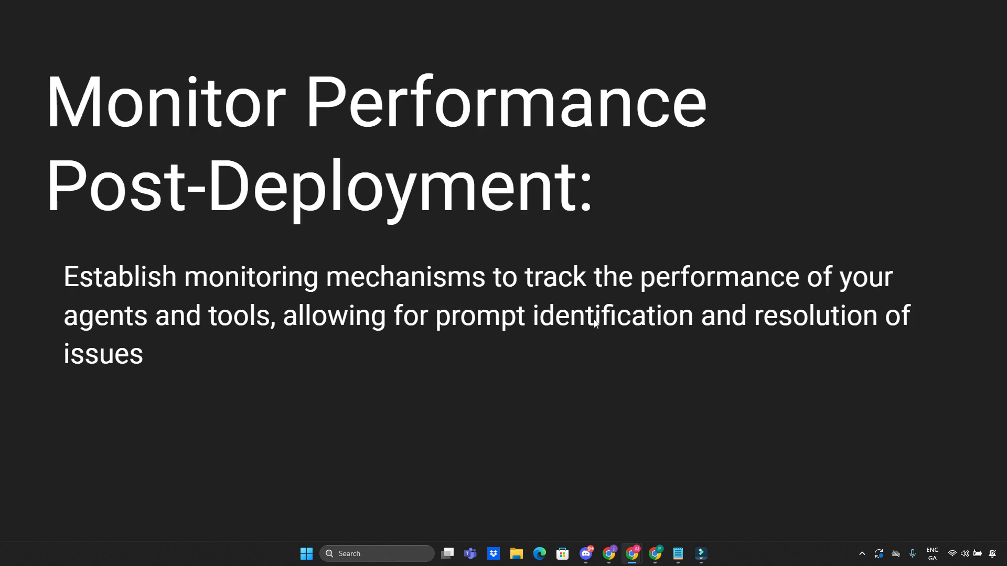
{"action": "mouse_move", "coordinate": [585, 339]}
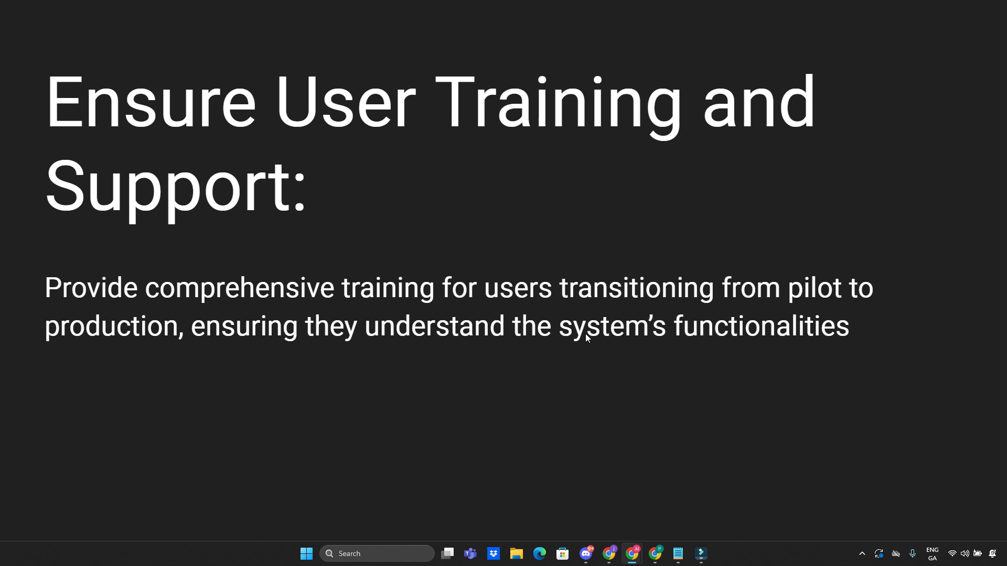
{"action": "mouse_move", "coordinate": [585, 339]}
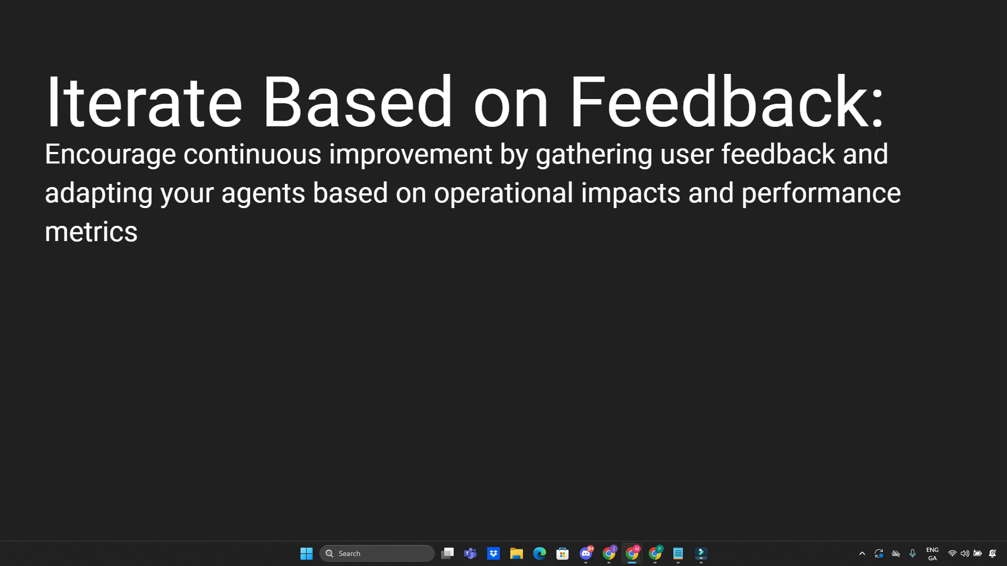
{"action": "mouse_move", "coordinate": [585, 339]}
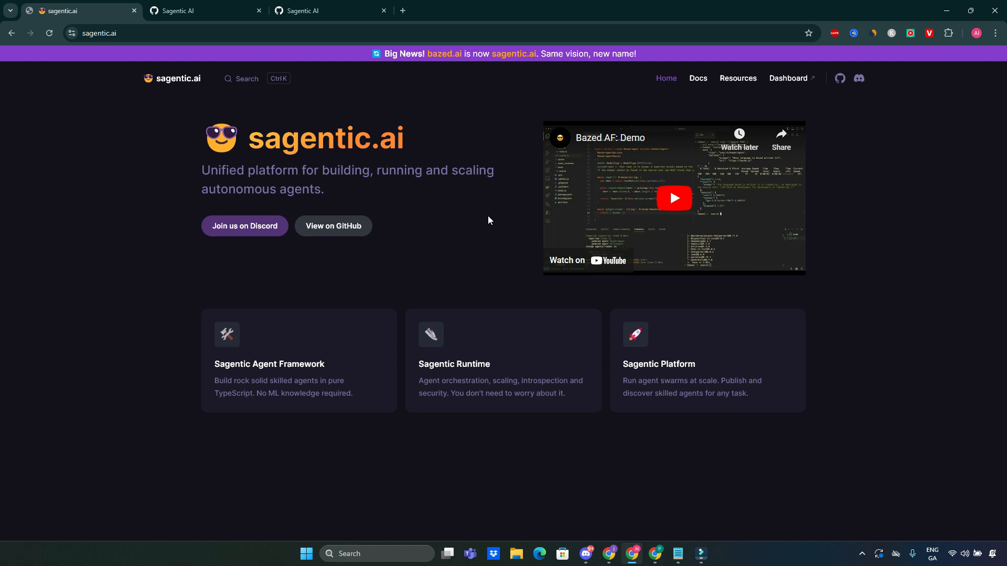
{"action": "mouse_move", "coordinate": [431, 228]}
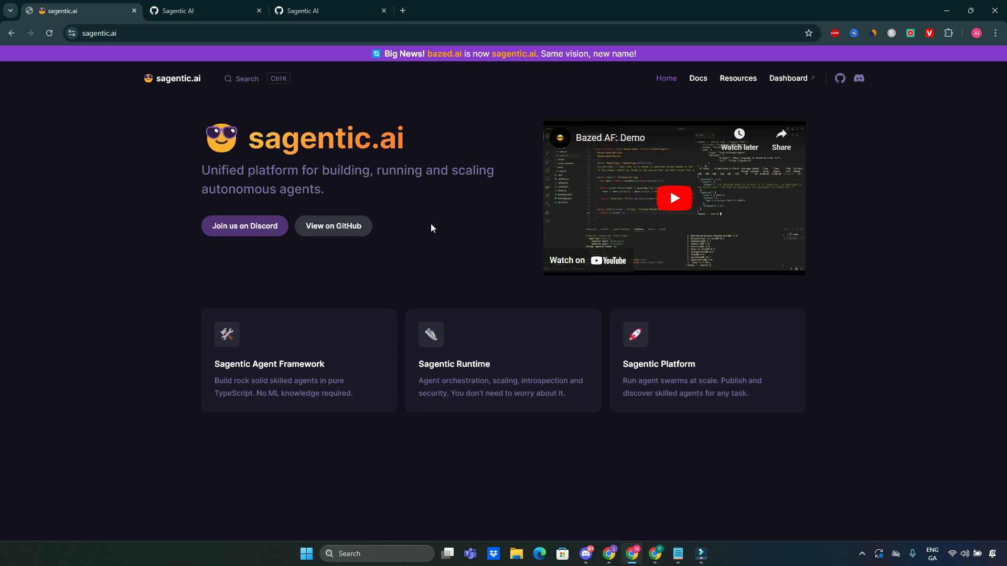